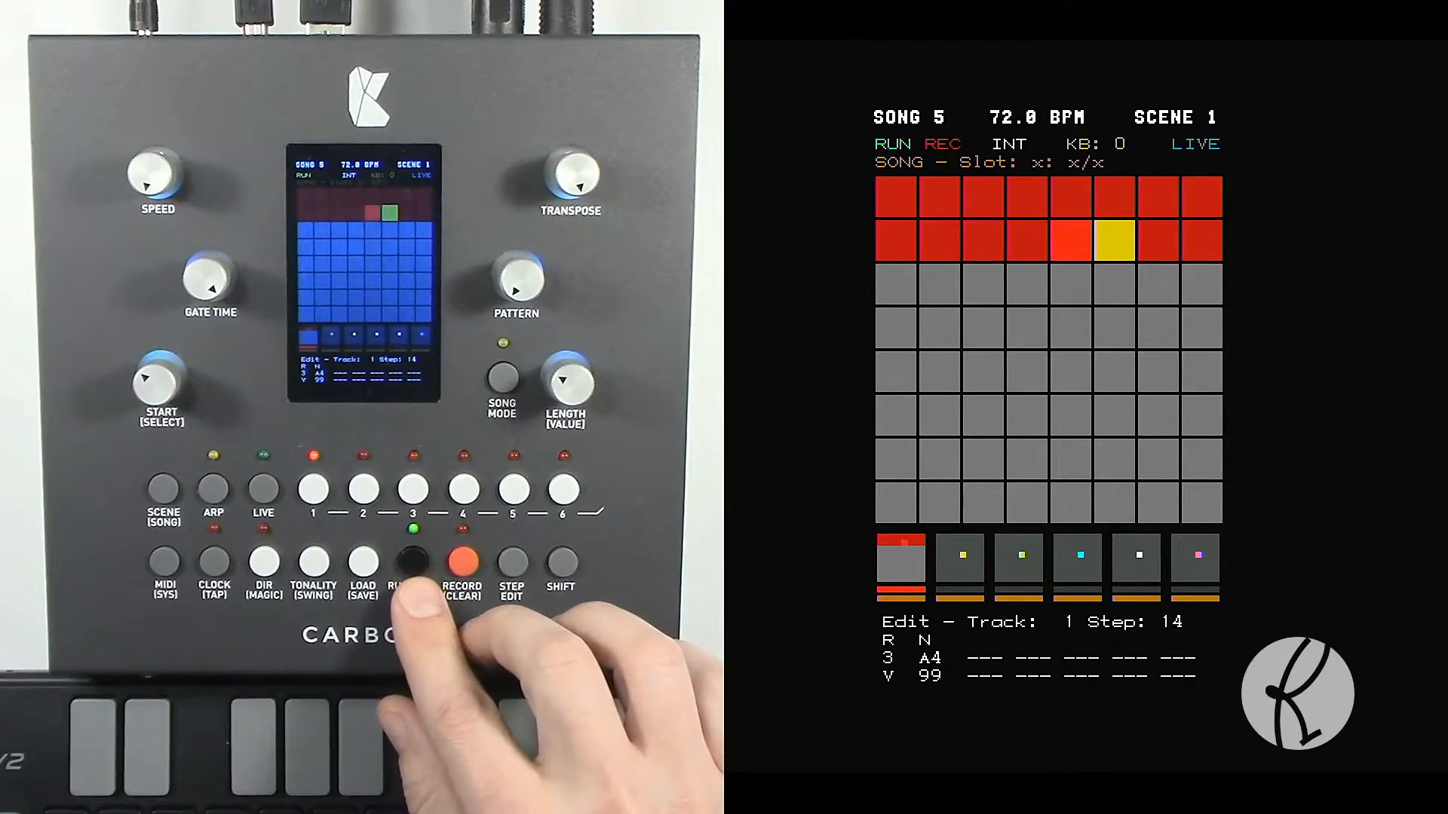
Step: Select step 13 of track 1 and clear its G4 note with Shift+Clear
{"action": "left_click", "coordinate": [410, 560]}
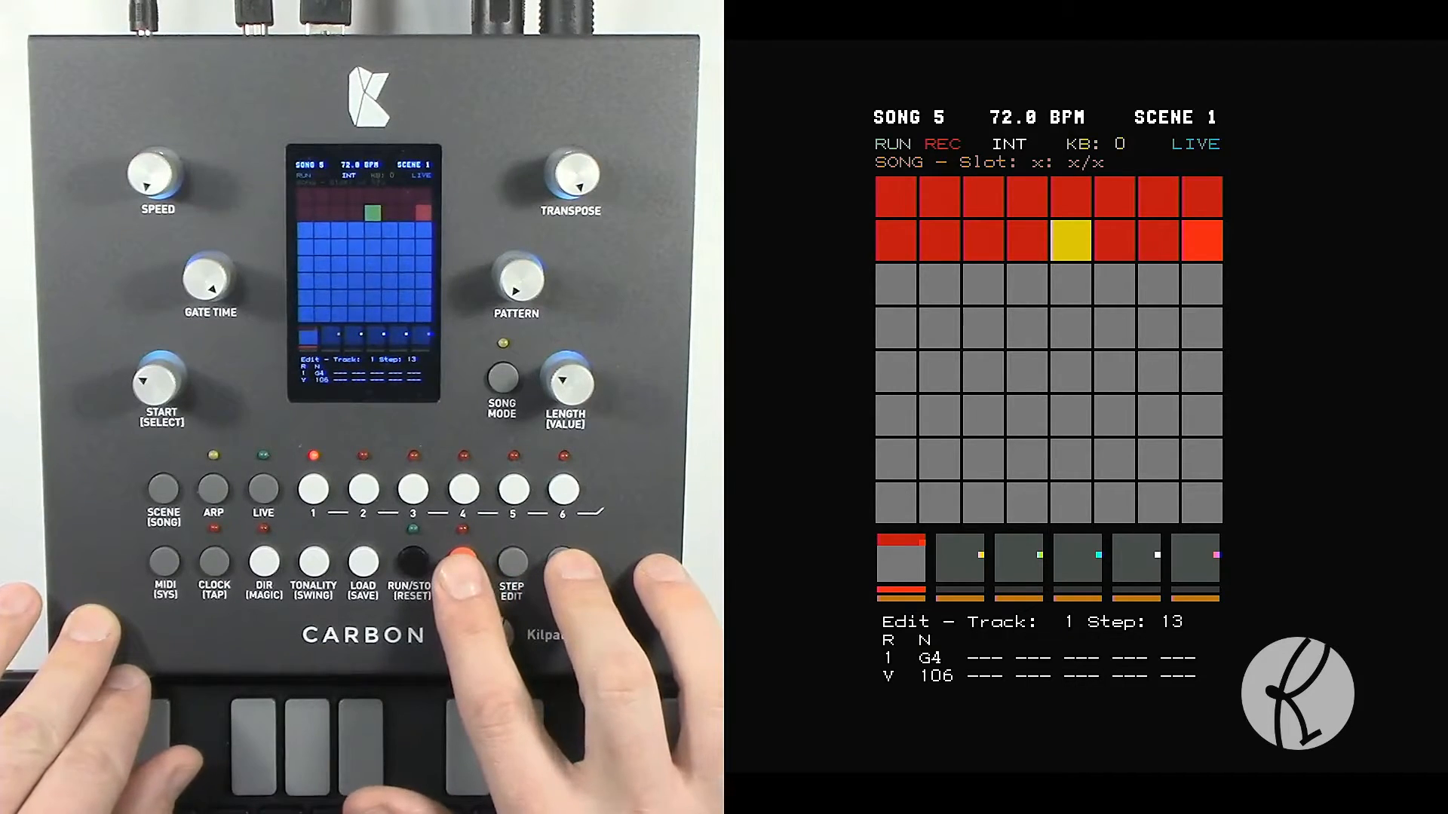
{"action": "left_click", "coordinate": [462, 563]}
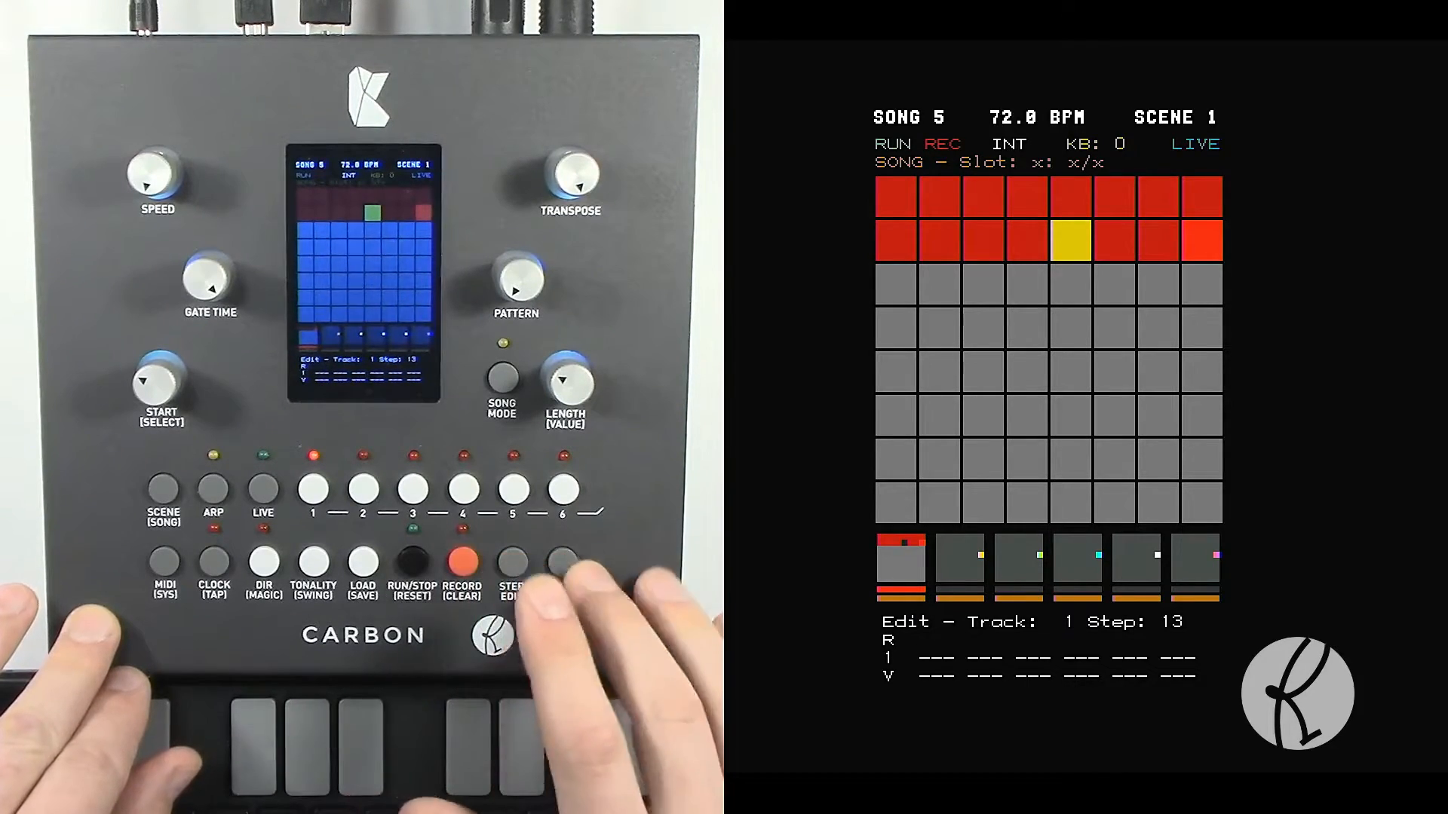